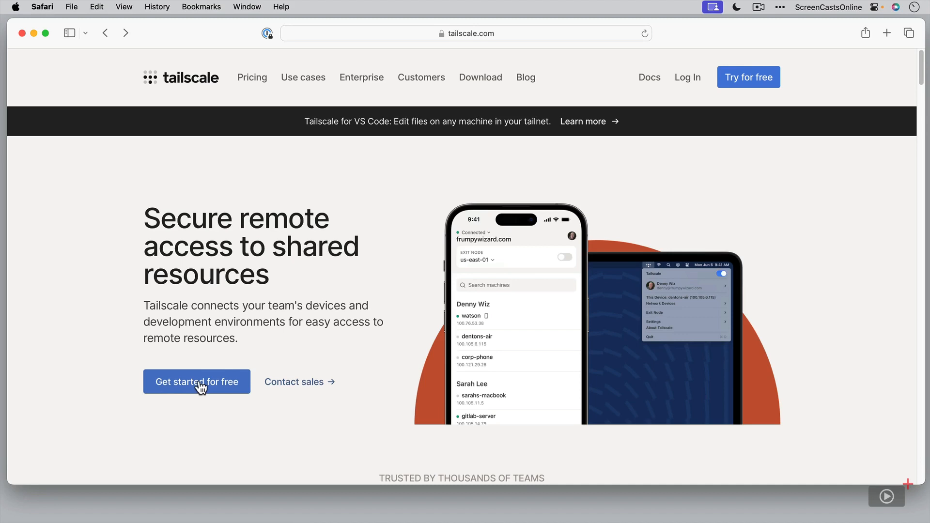
mouse_move(155, 429)
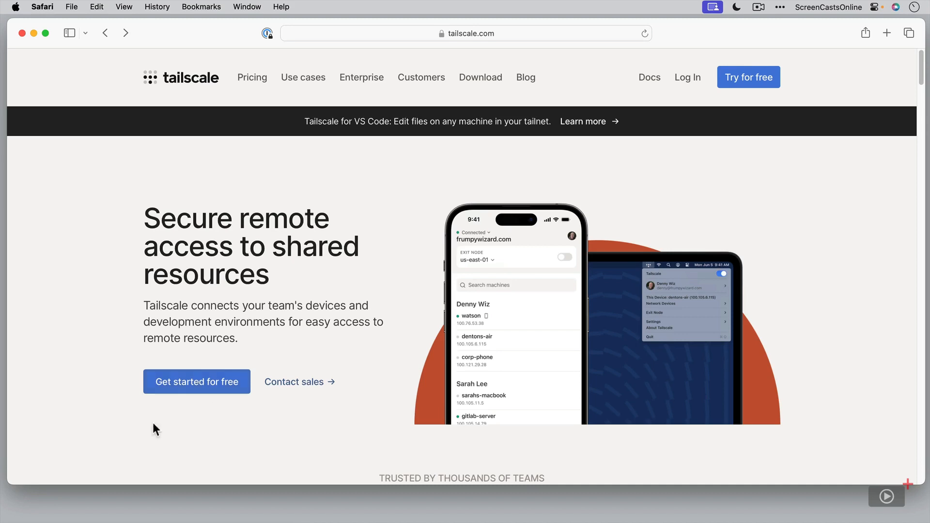
Scroll the tailscale.com homepage down to the 'Yes, it works with that too' integrations grid.
scroll("down", 3)
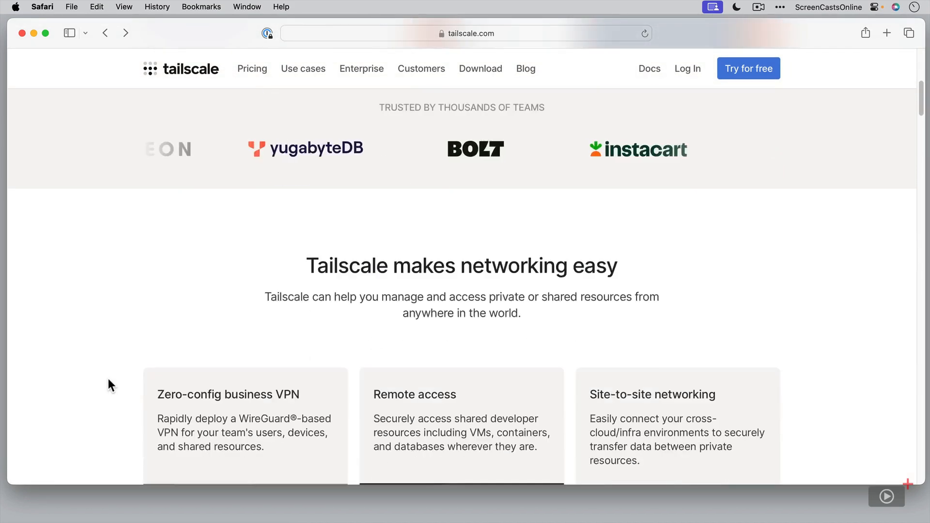
scroll("down", 3)
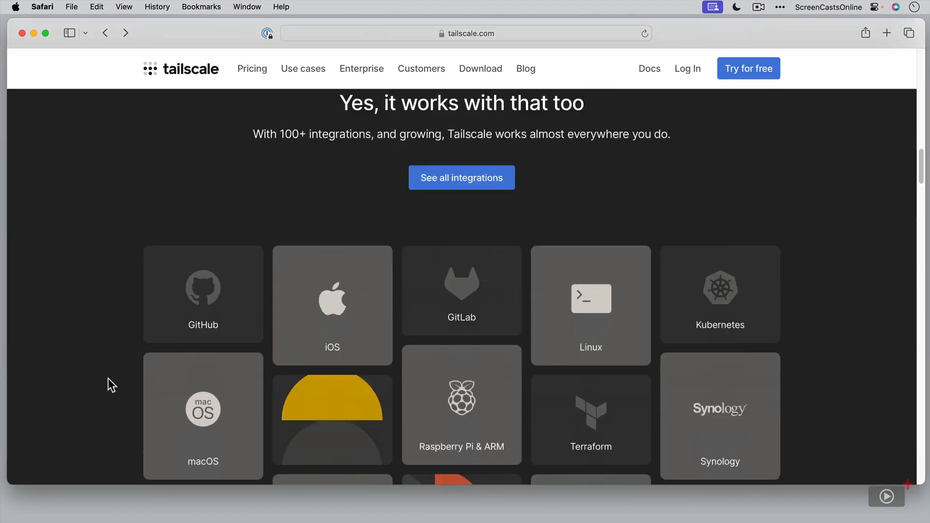
scroll("down", 3)
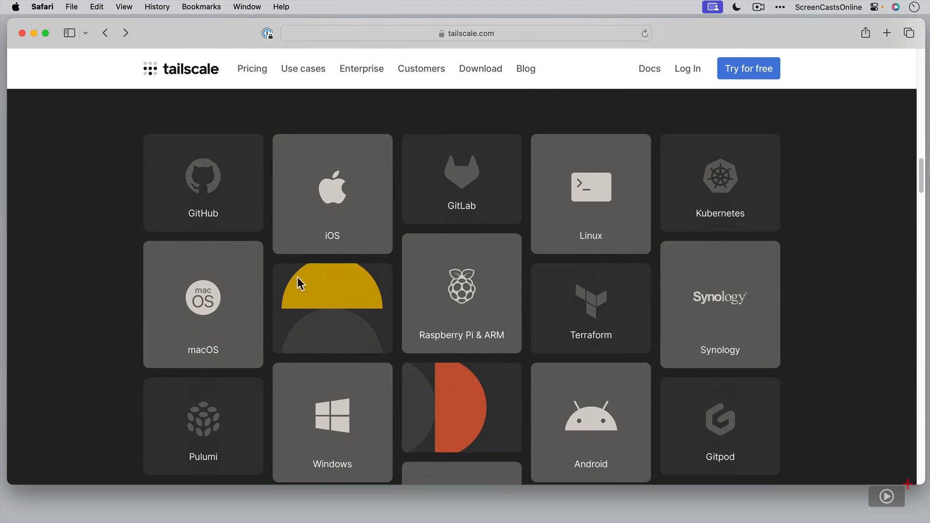
mouse_move(477, 328)
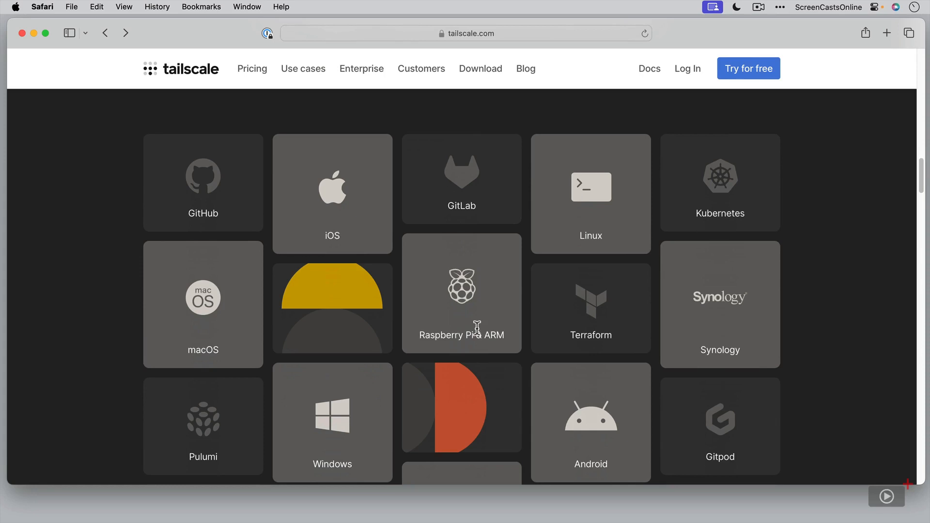
mouse_move(703, 334)
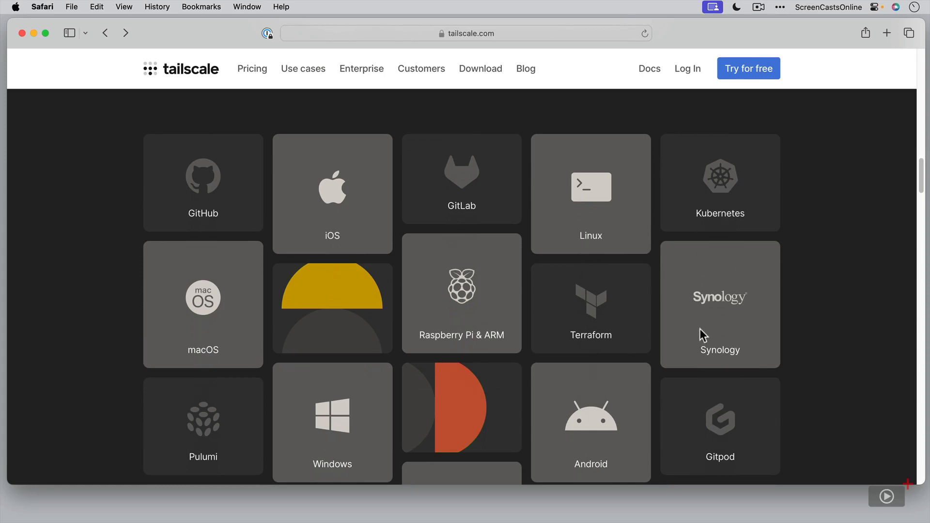
mouse_move(288, 411)
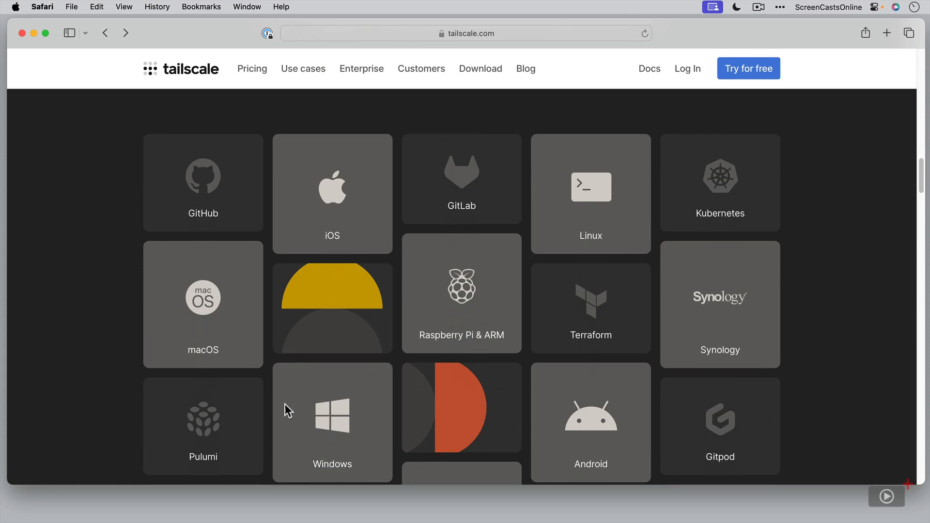
mouse_move(615, 447)
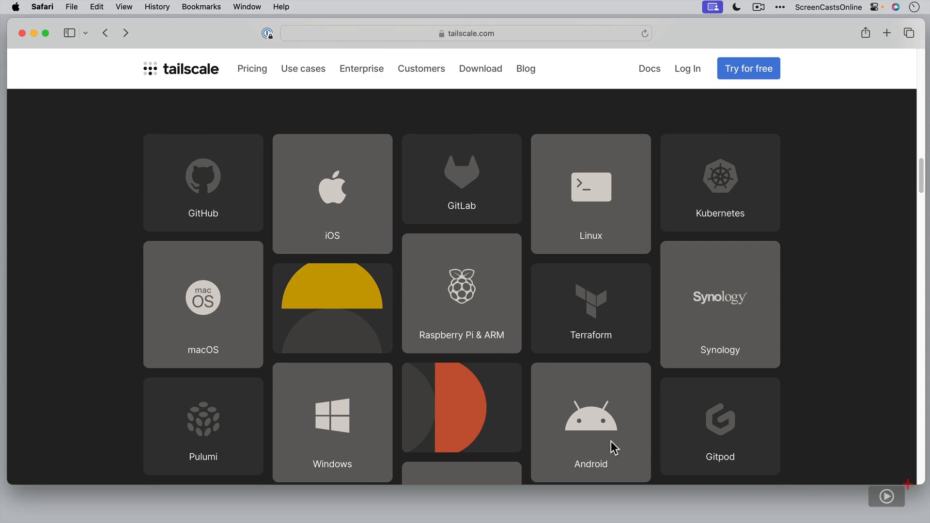
mouse_move(430, 271)
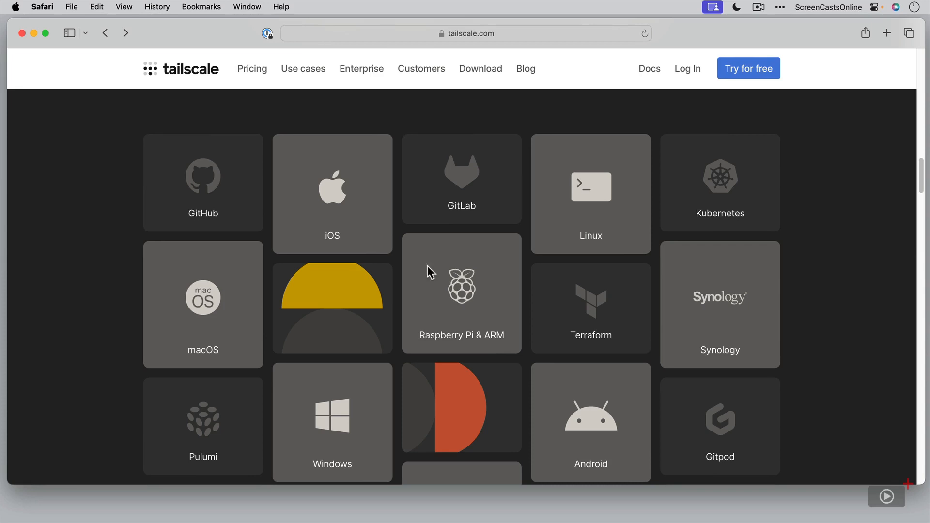
mouse_move(749, 72)
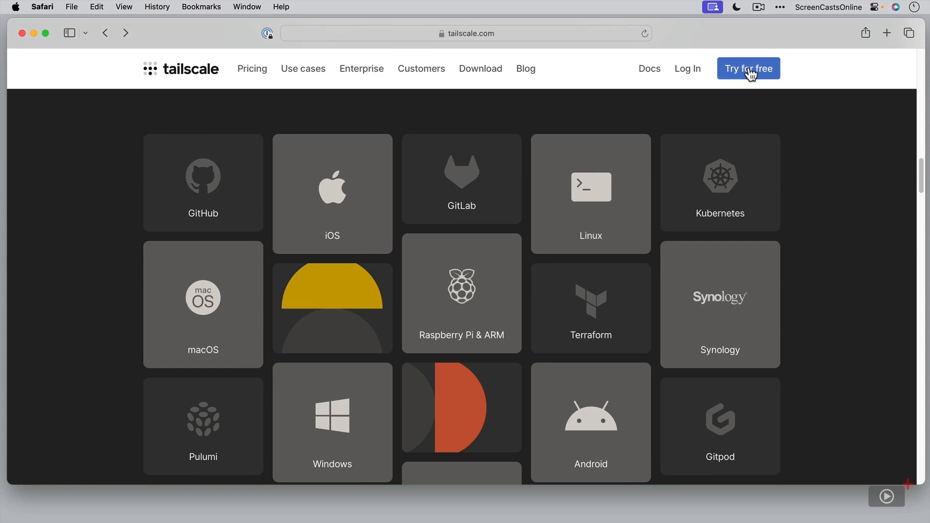
Start a free trial and create the Tailscale account by signing up with Apple ID.
left_click(748, 68)
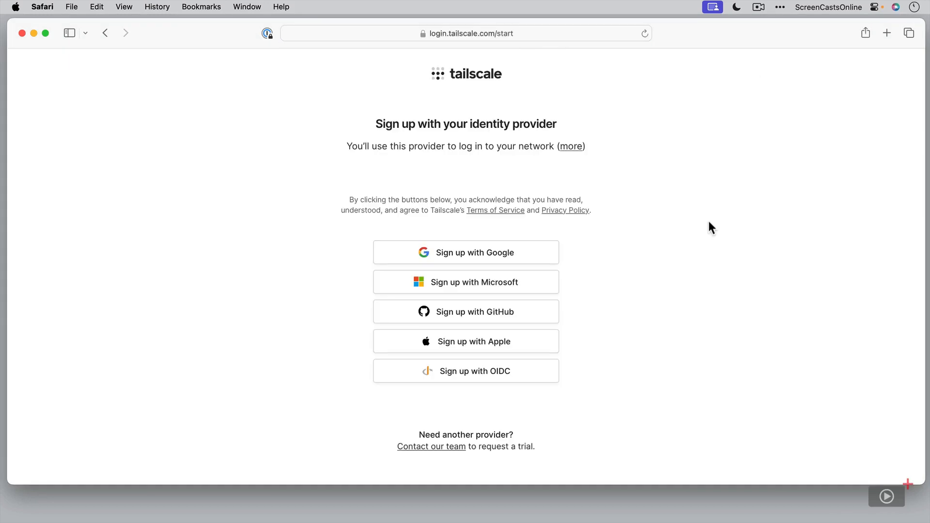
mouse_move(536, 300)
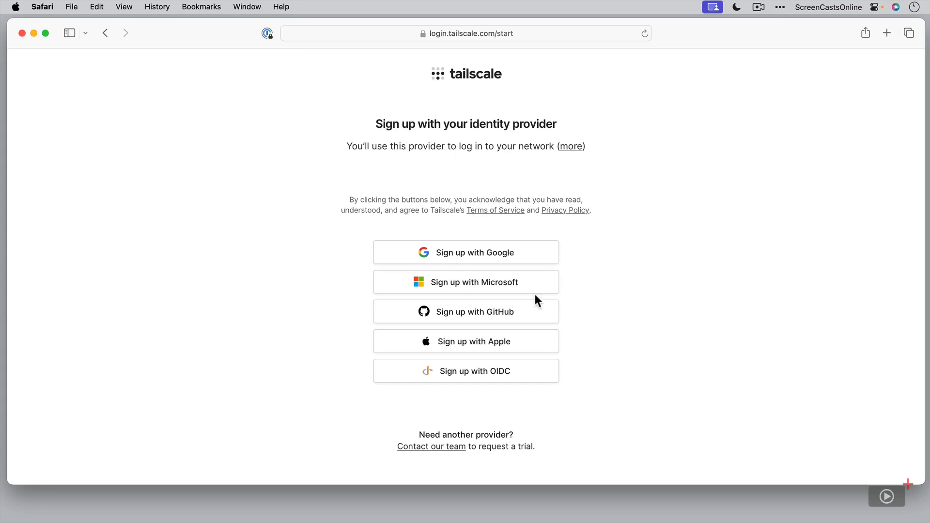
mouse_move(530, 347)
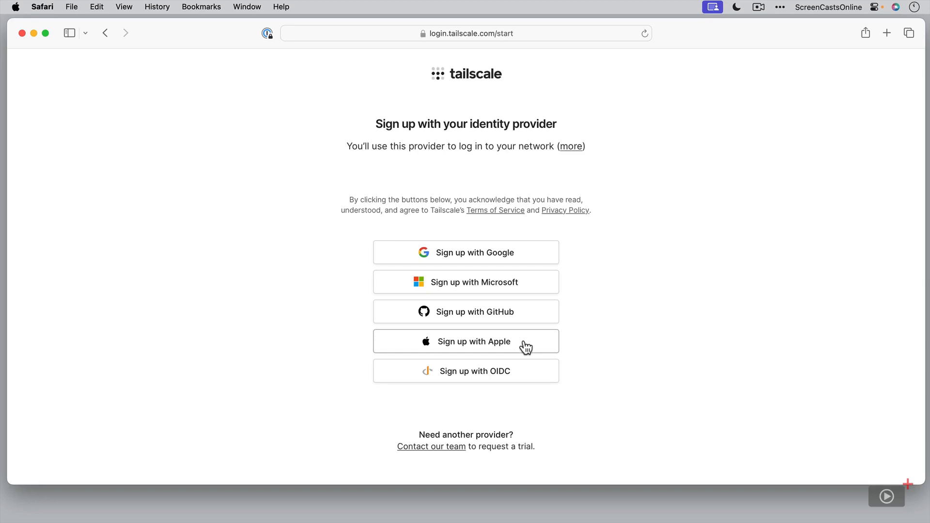
left_click(466, 341)
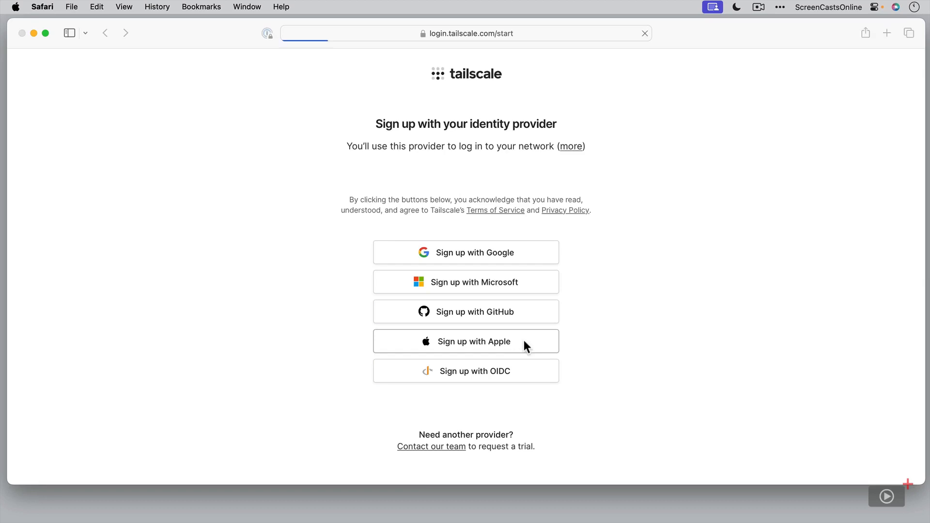
left_click(466, 341)
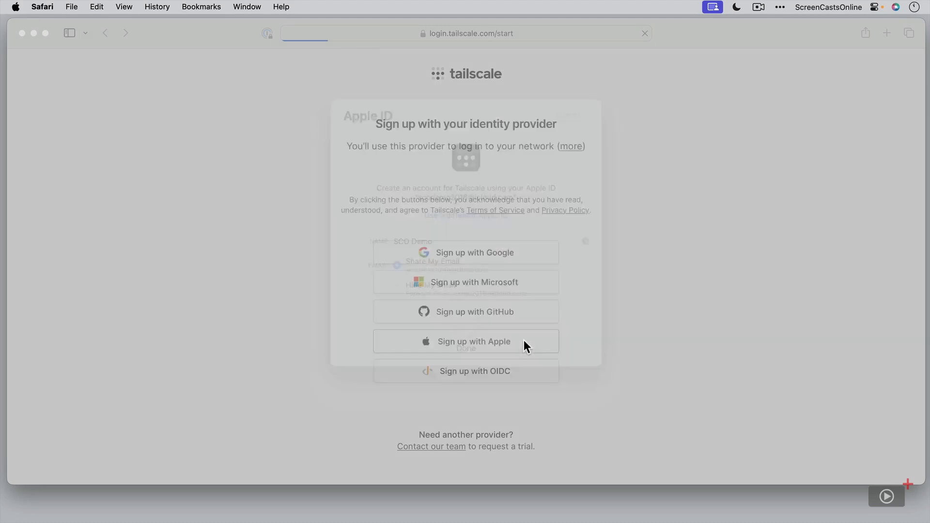
left_click(466, 341)
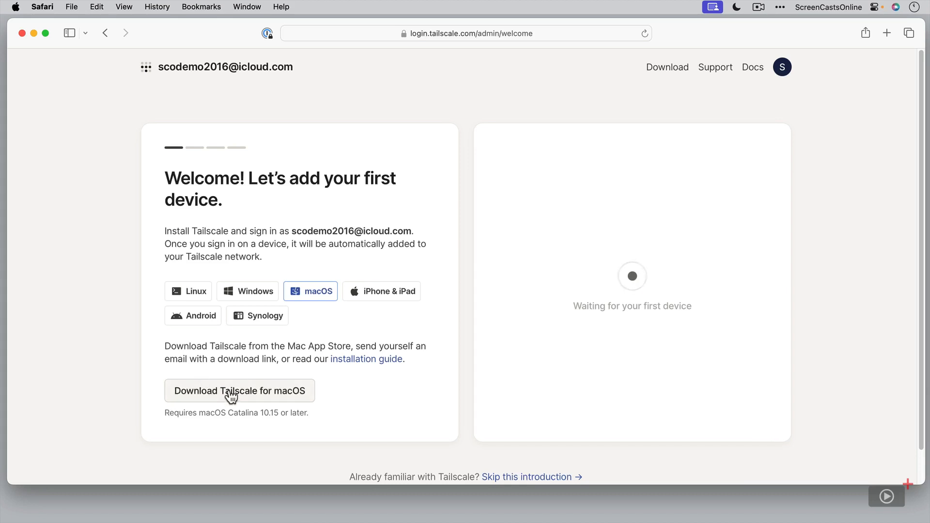
Launch the installed Tailscale app from its Mac App Store page and hide Safari.
left_click(240, 391)
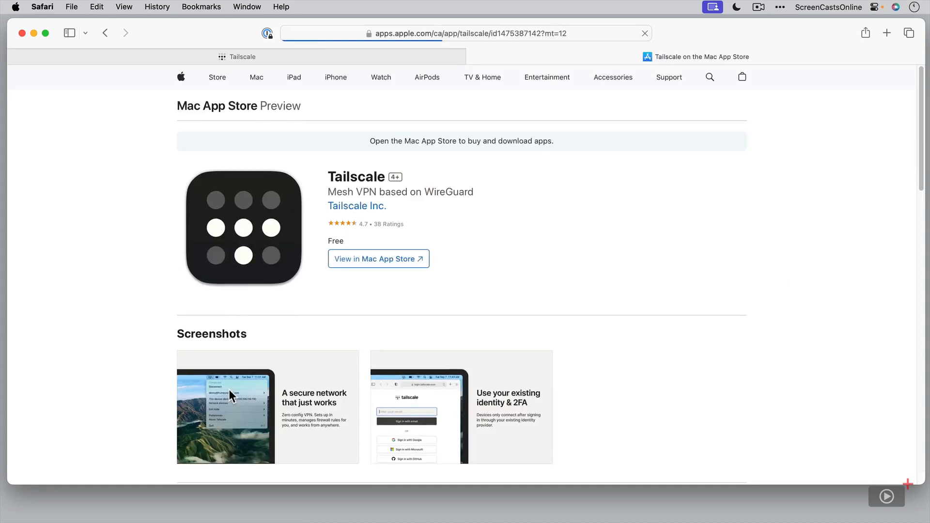
left_click(378, 259)
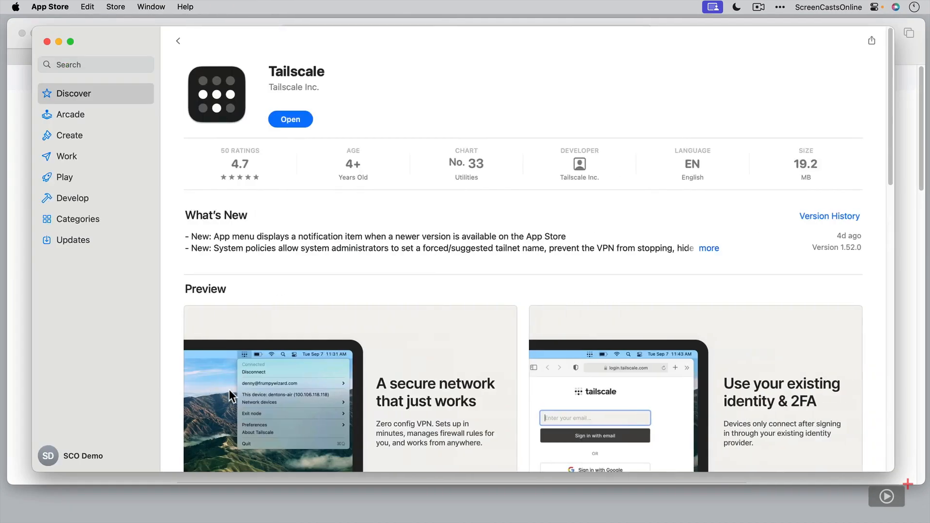
mouse_move(290, 119)
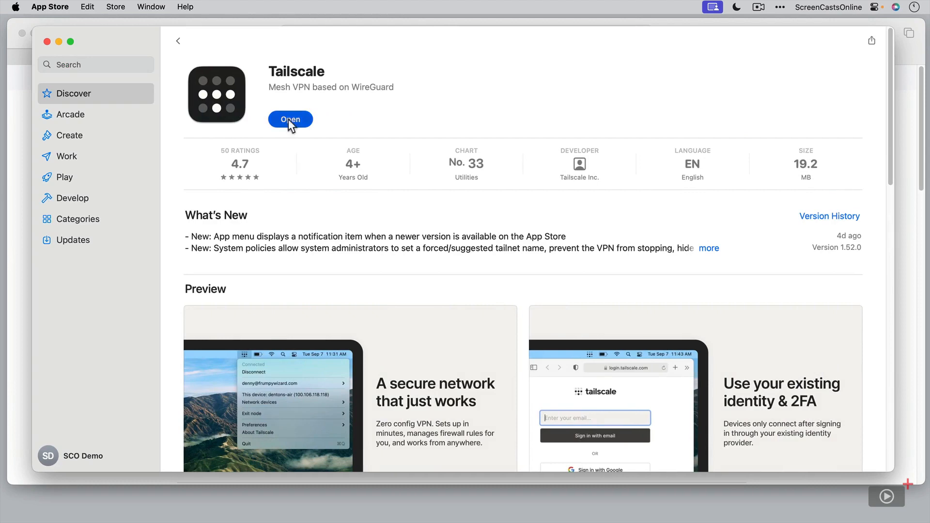
left_click(290, 119)
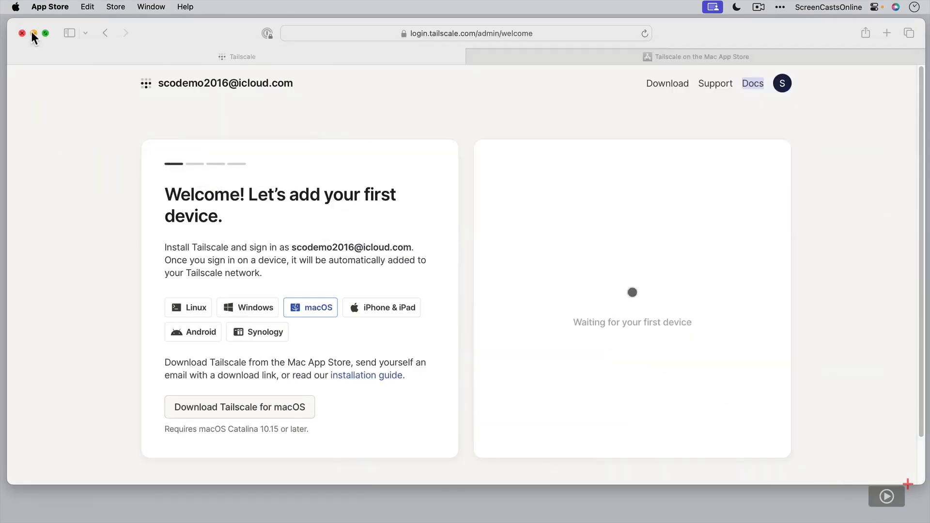
left_click(689, 7)
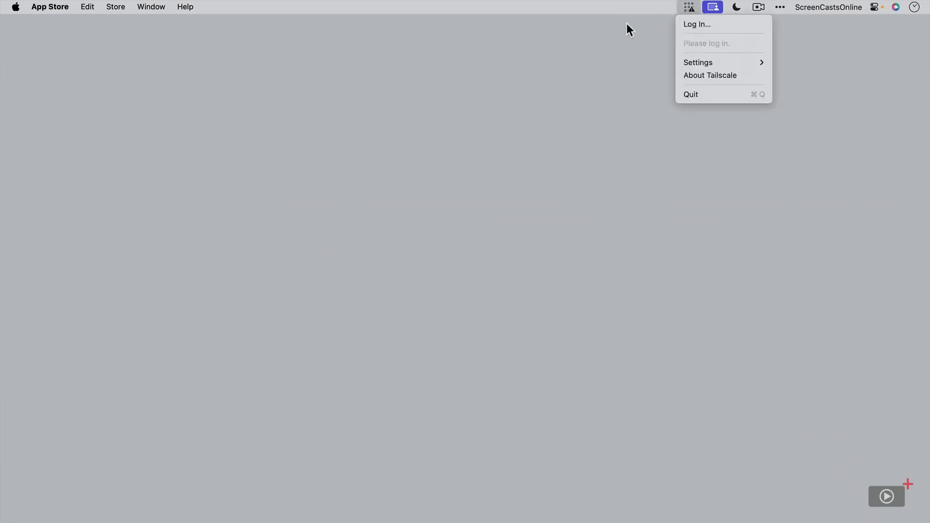
mouse_move(700, 25)
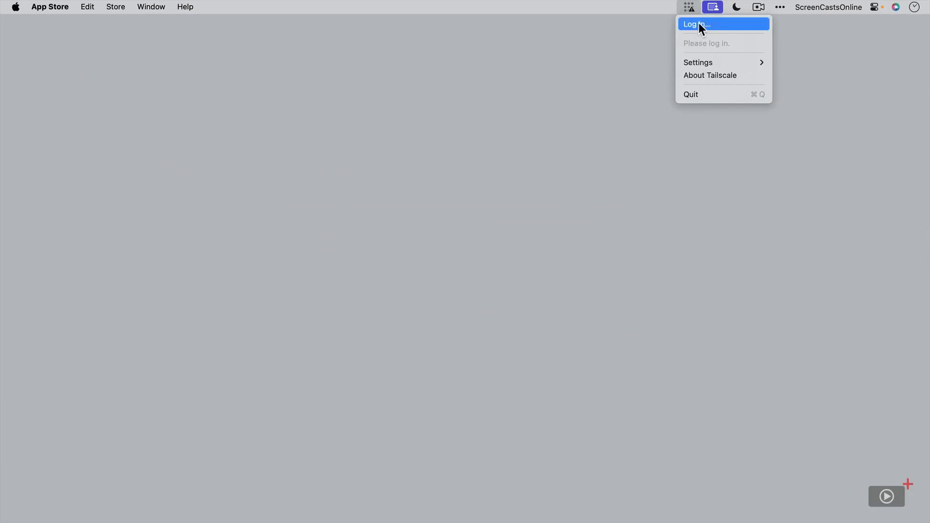
Log in from the Tailscale menu bar app, approving the Apple ID sign-in with Touch ID.
left_click(697, 23)
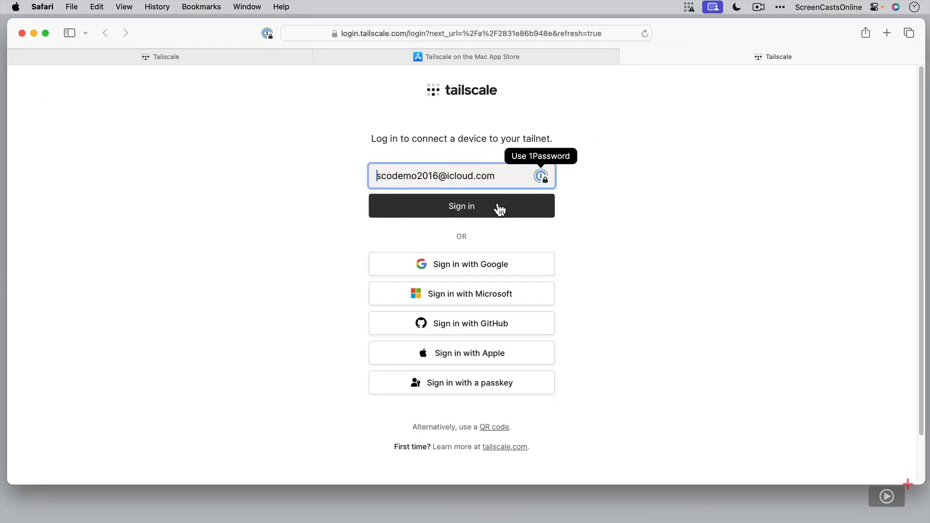
left_click(461, 206)
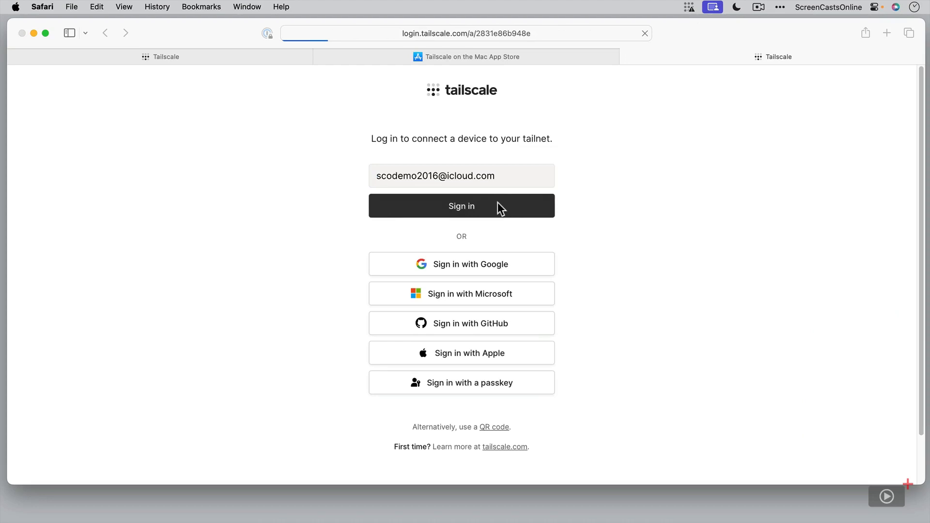
left_click(461, 353)
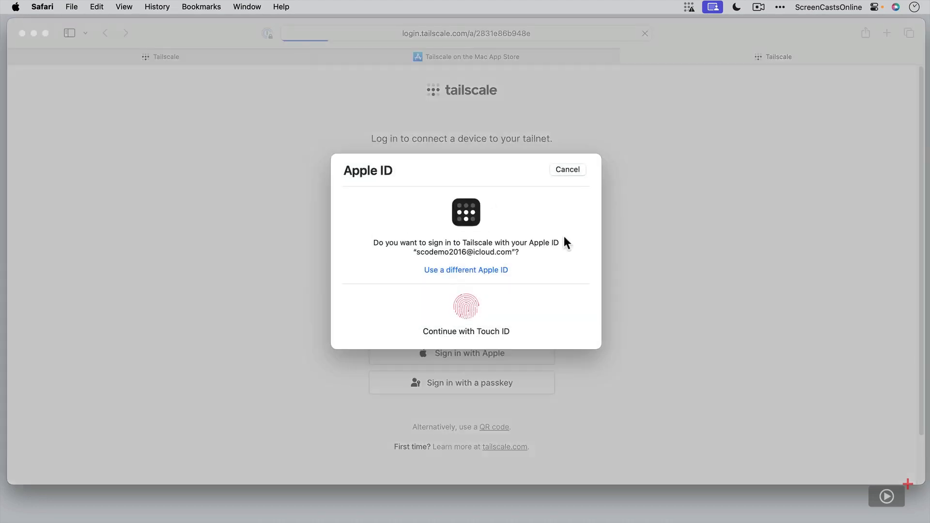
left_click(466, 307)
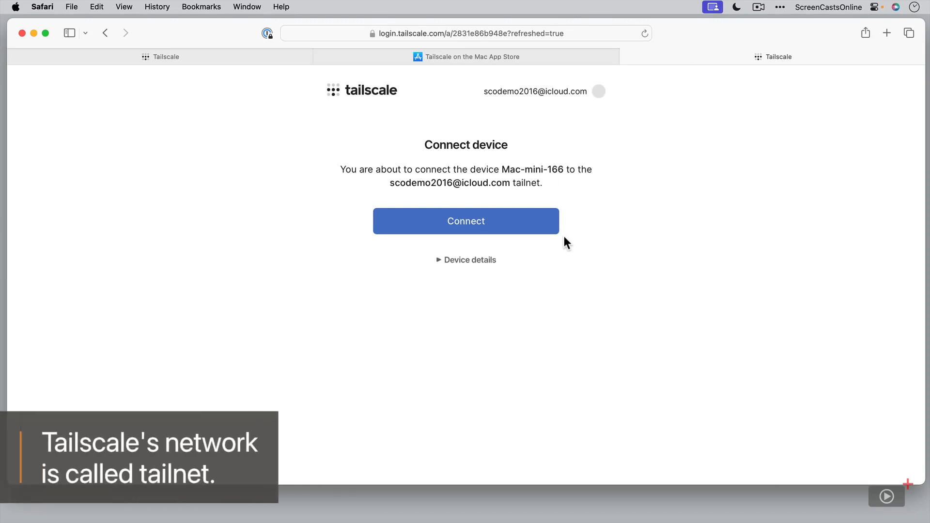
mouse_move(440, 263)
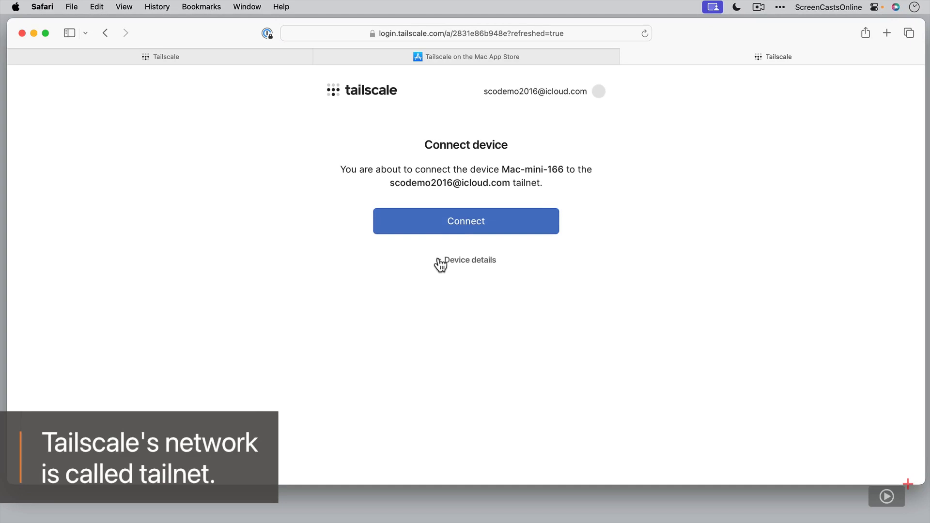
Connect Mac-mini-166 to the tailnet and allow Tailscale access to the Downloads folder.
left_click(471, 260)
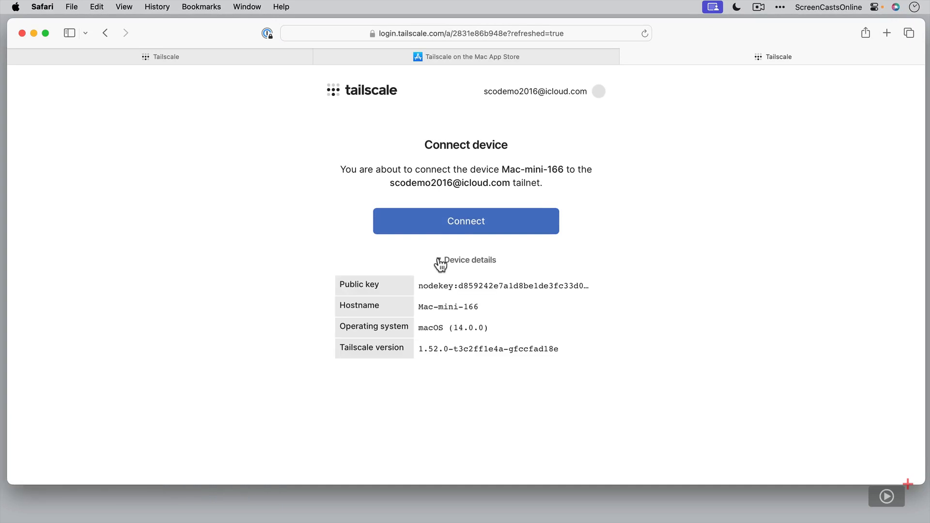
left_click(466, 221)
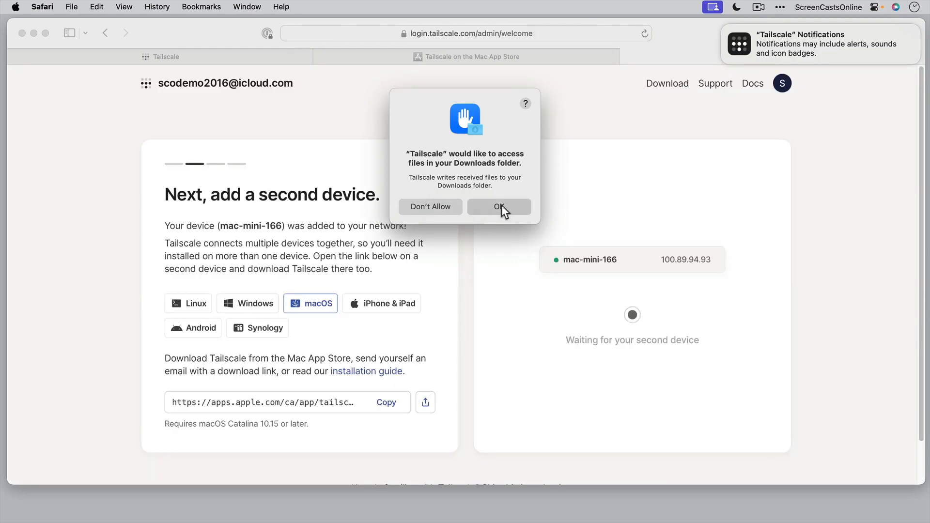
left_click(499, 206)
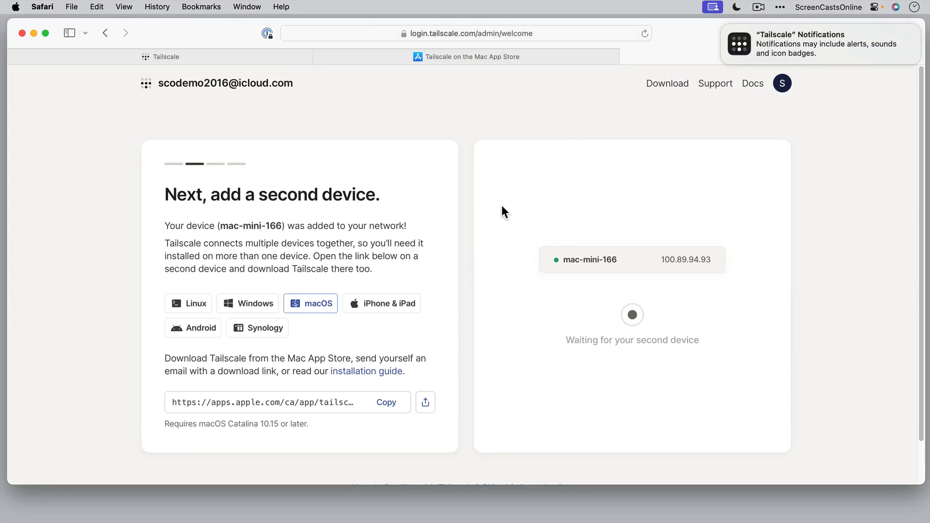
mouse_move(643, 274)
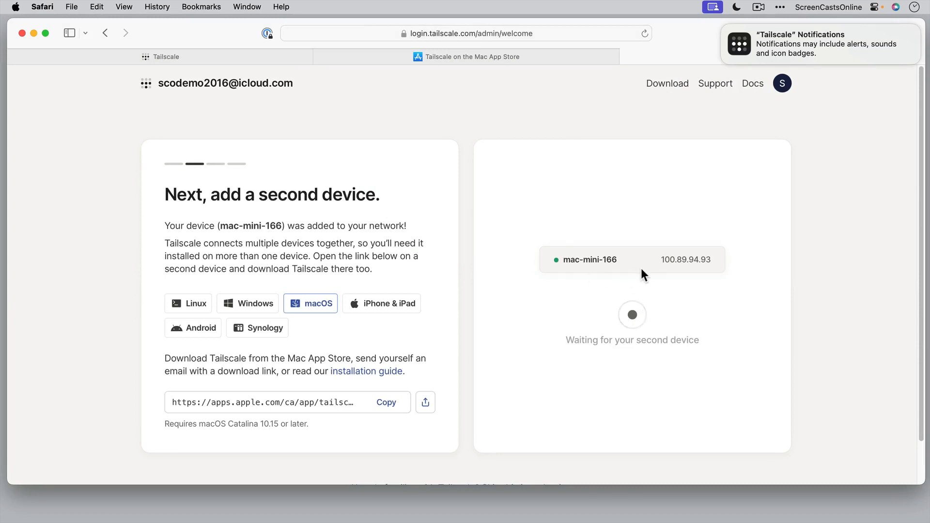
mouse_move(727, 205)
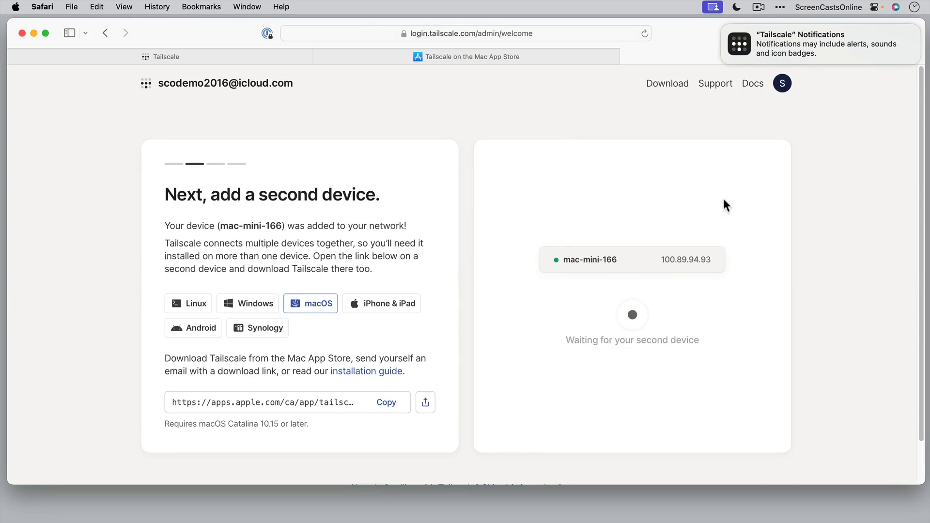